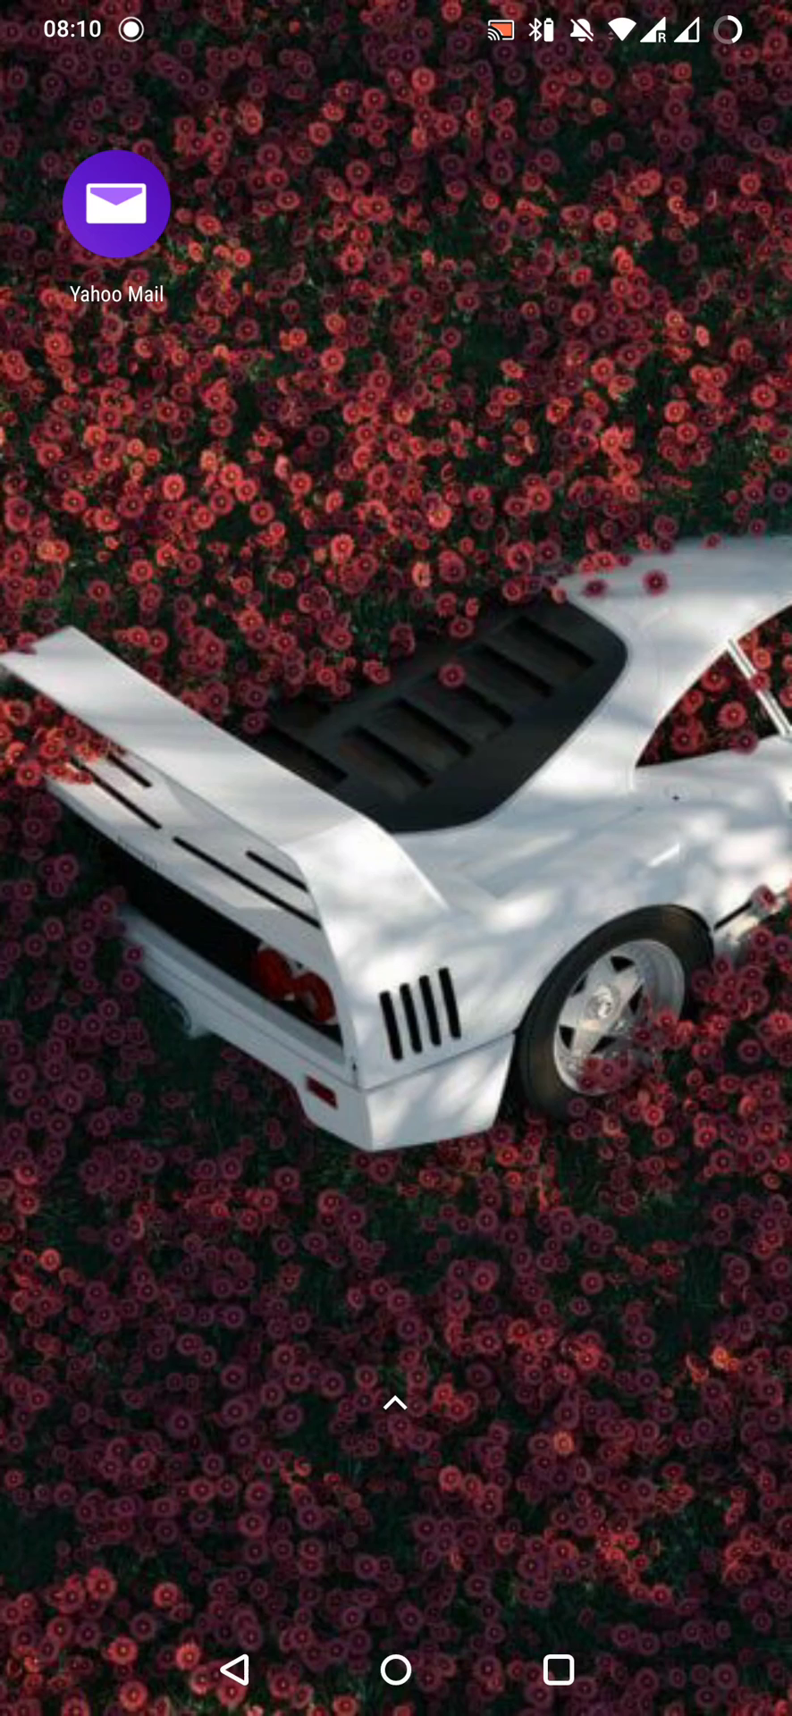
Launch Yahoo Mail from the home screen and bring up its navigation menu
left_click(117, 202)
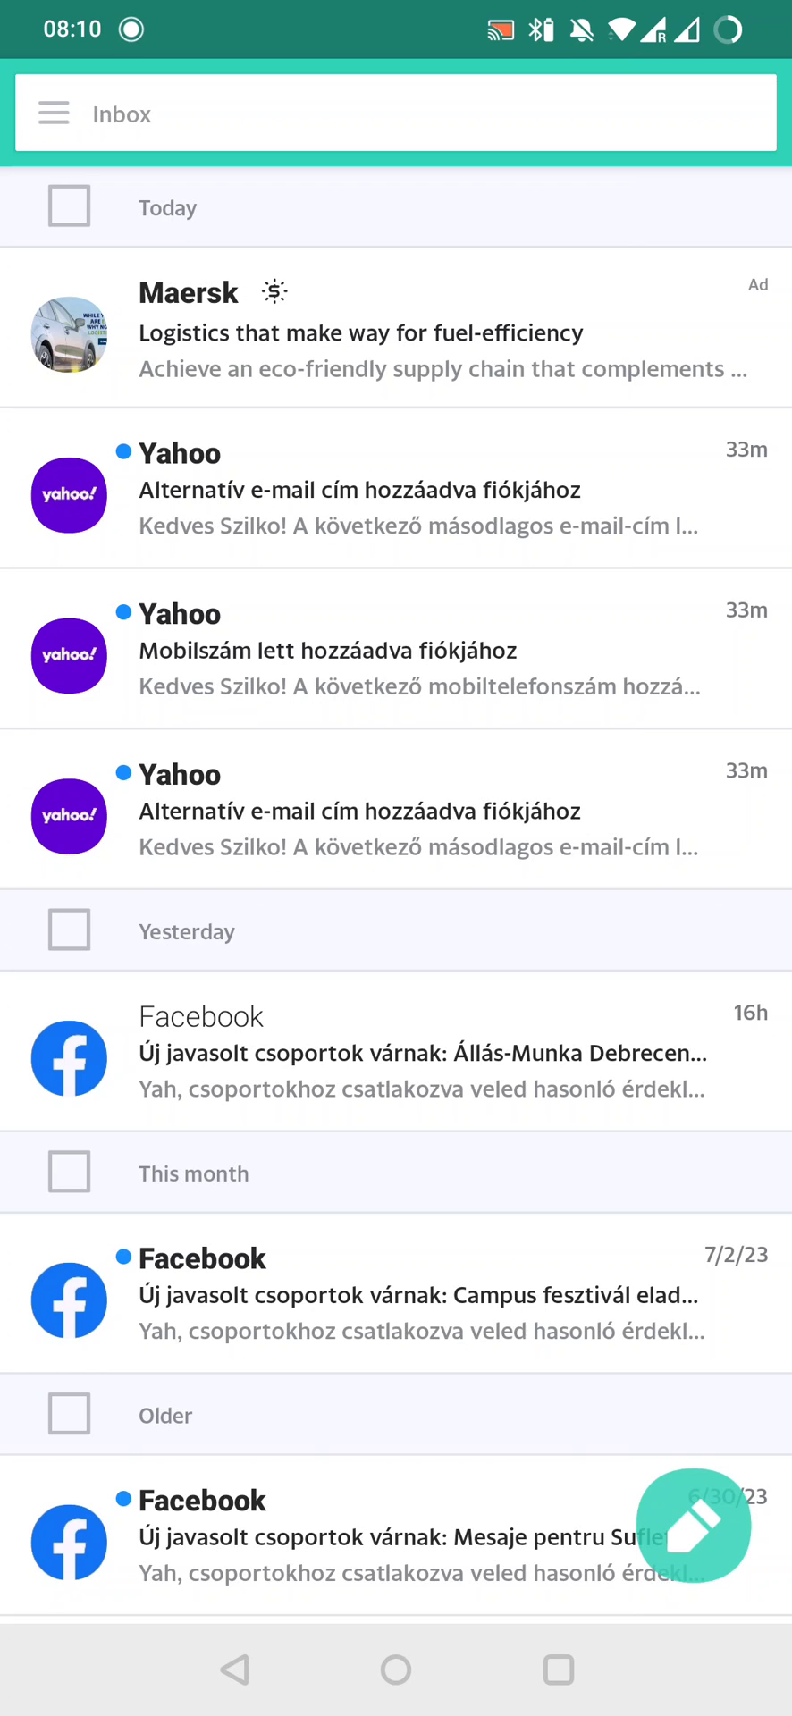
left_click(50, 115)
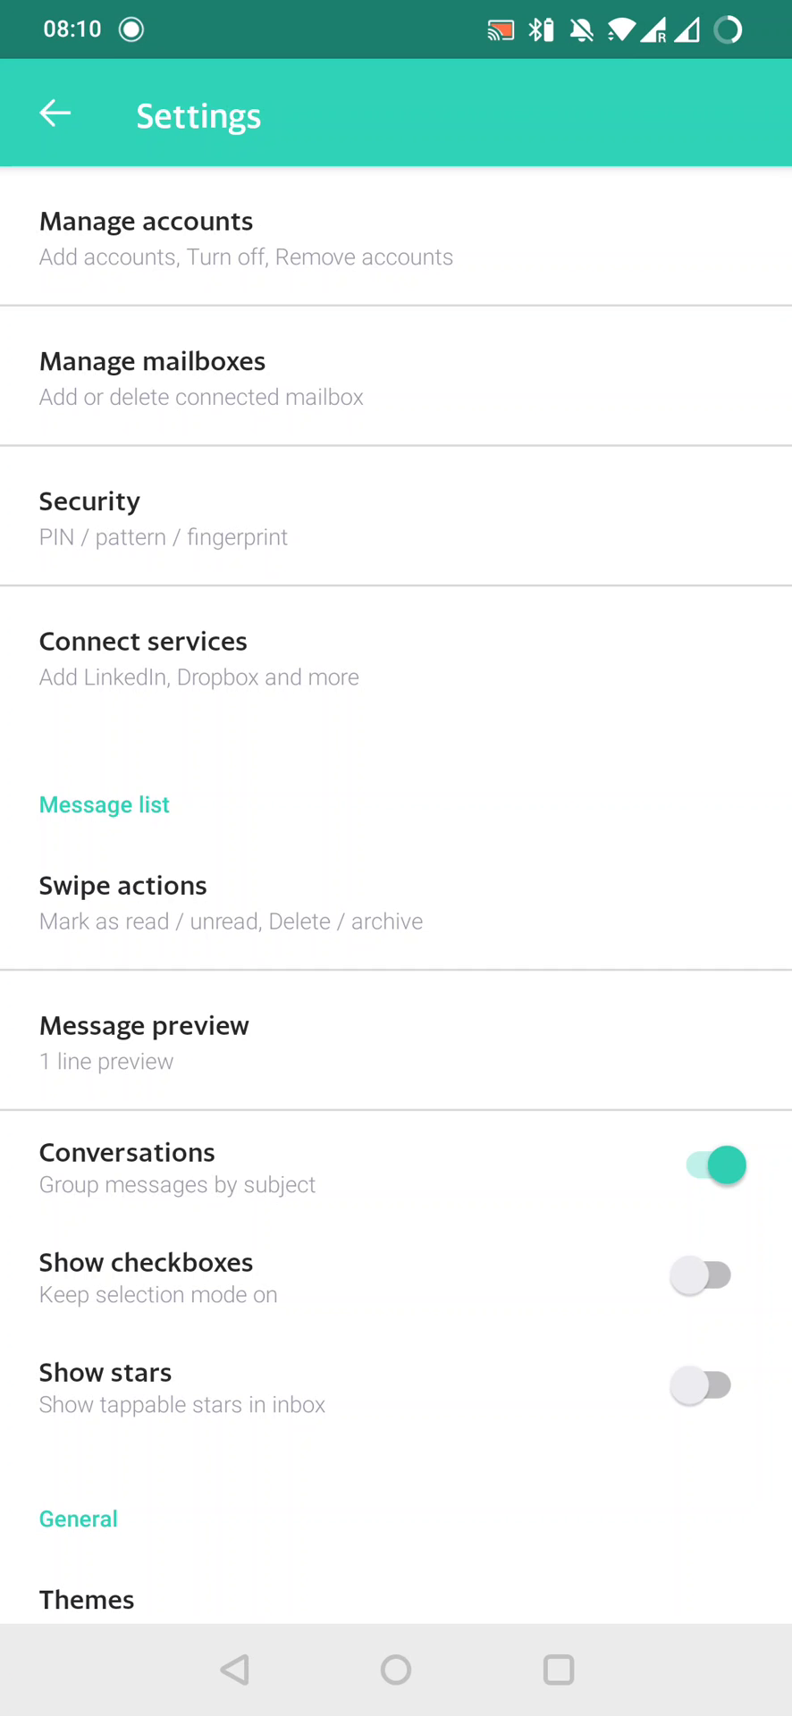
Reach the Notifications settings page under Settings > General
scroll("down", 3)
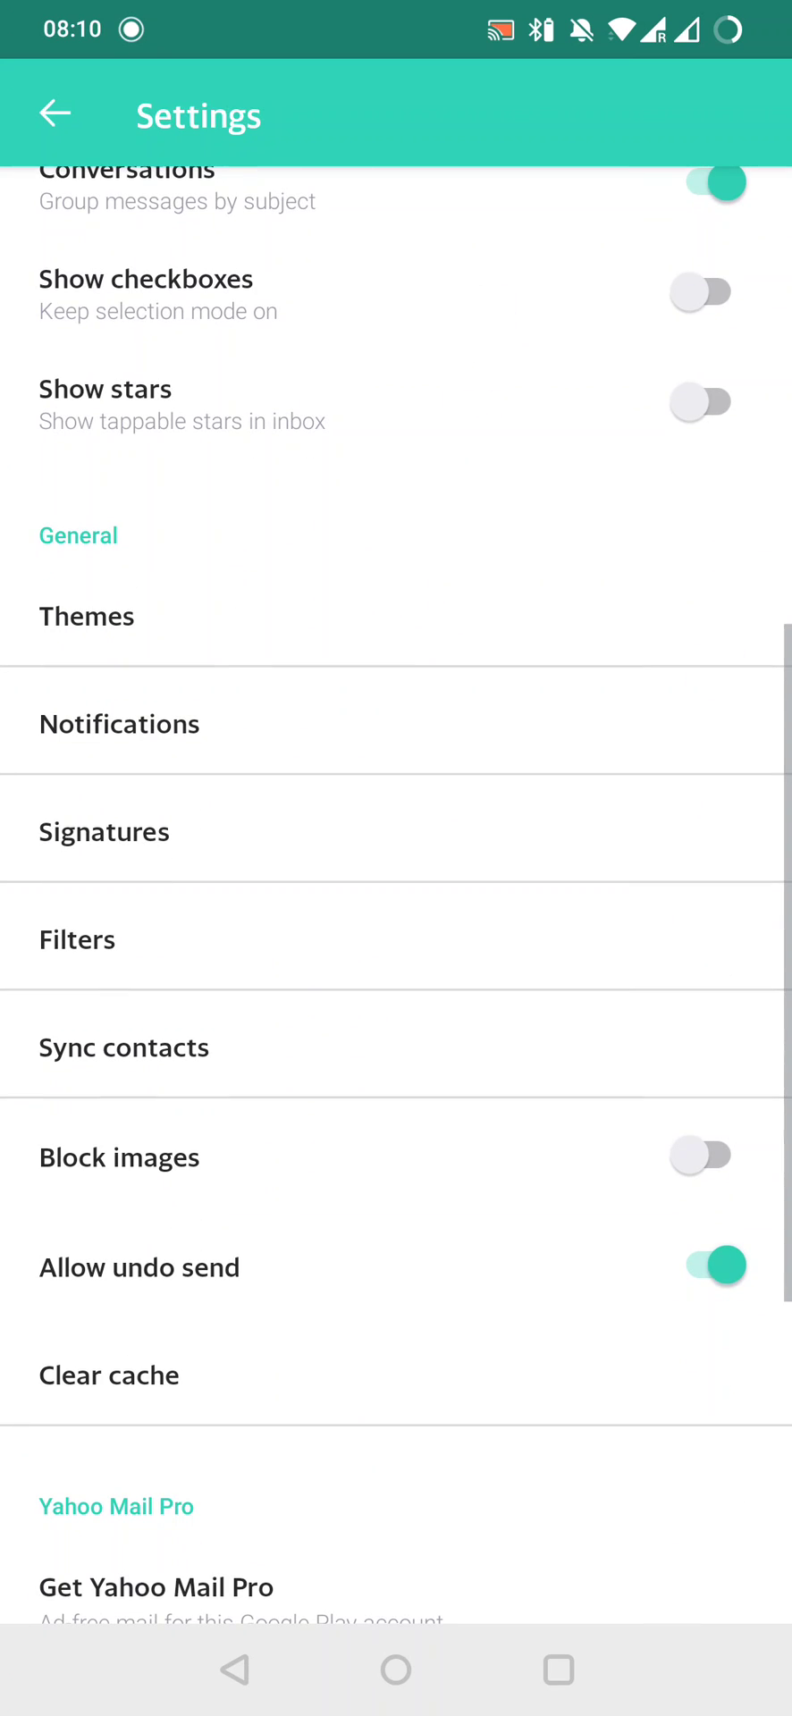
left_click(120, 722)
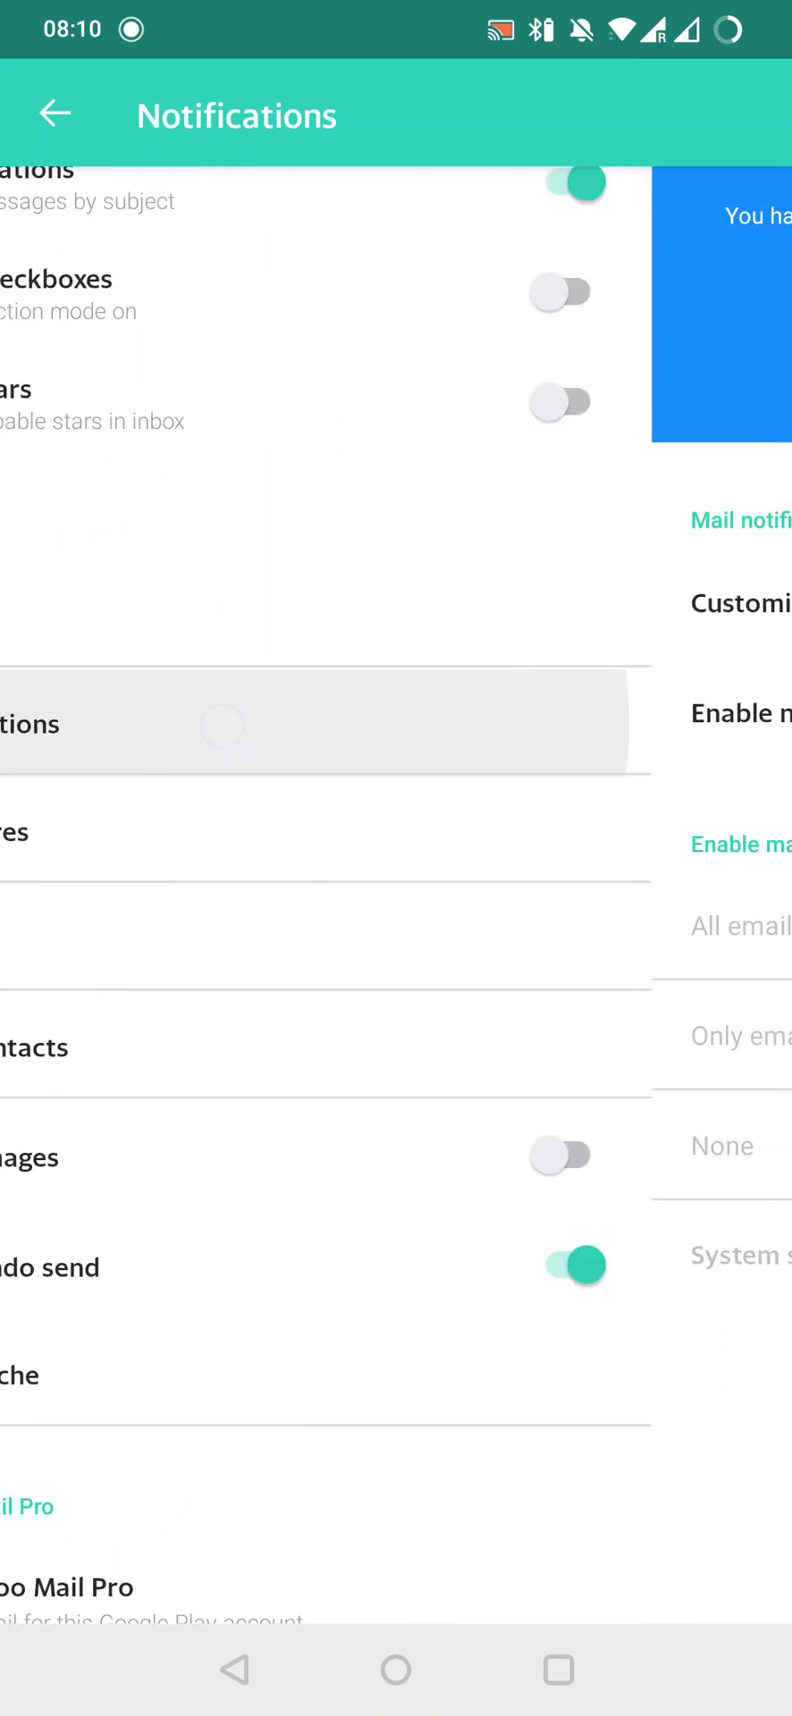